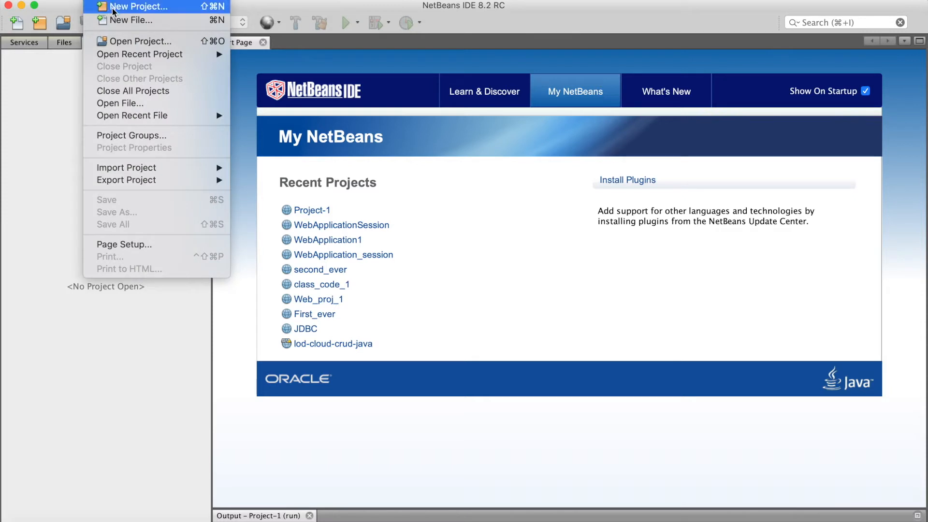
# Step: Create Java web application Project-2 using GlassFish Server and Java EE 7 Web, without frameworks
pyautogui.click(139, 6)
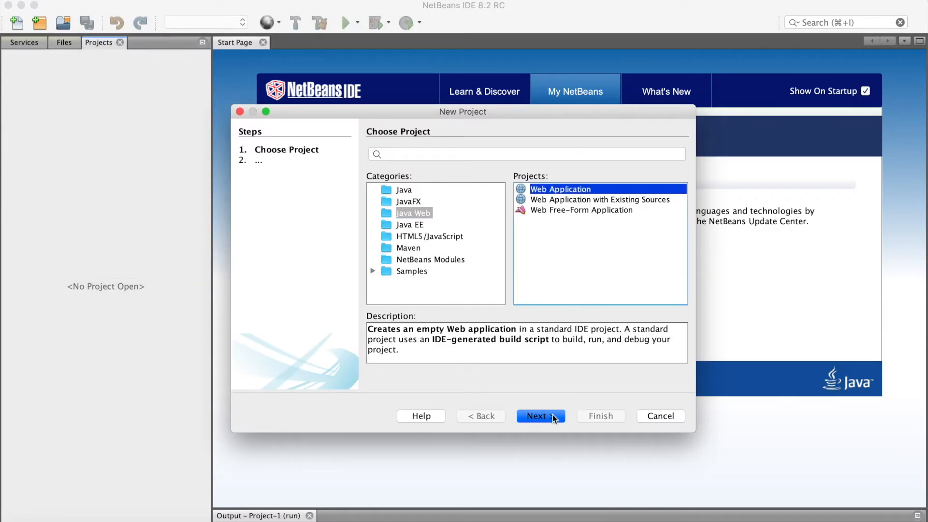
pyautogui.click(539, 416)
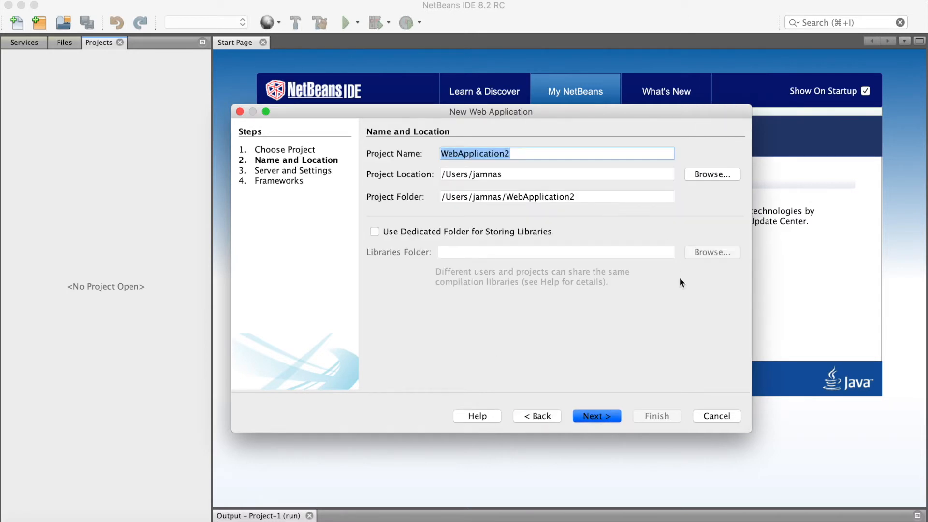
pyautogui.write('Project-2')
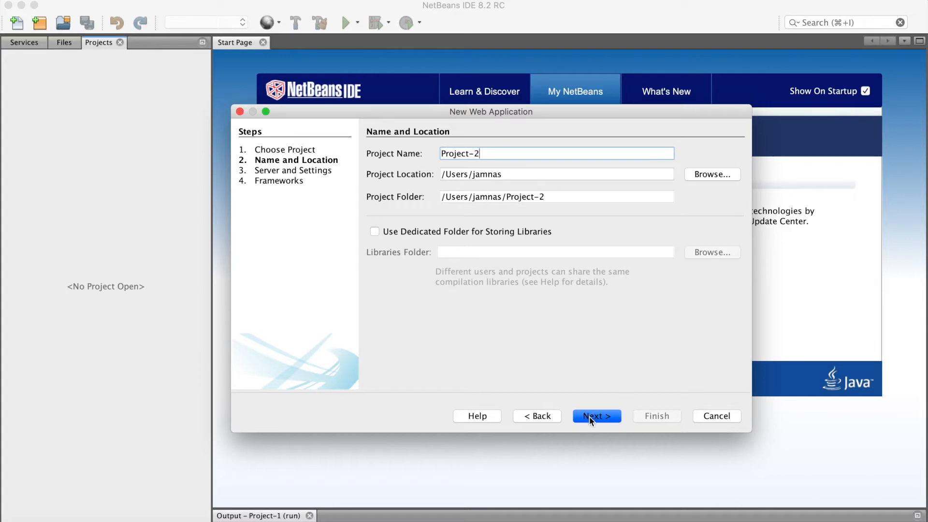
pyautogui.click(596, 415)
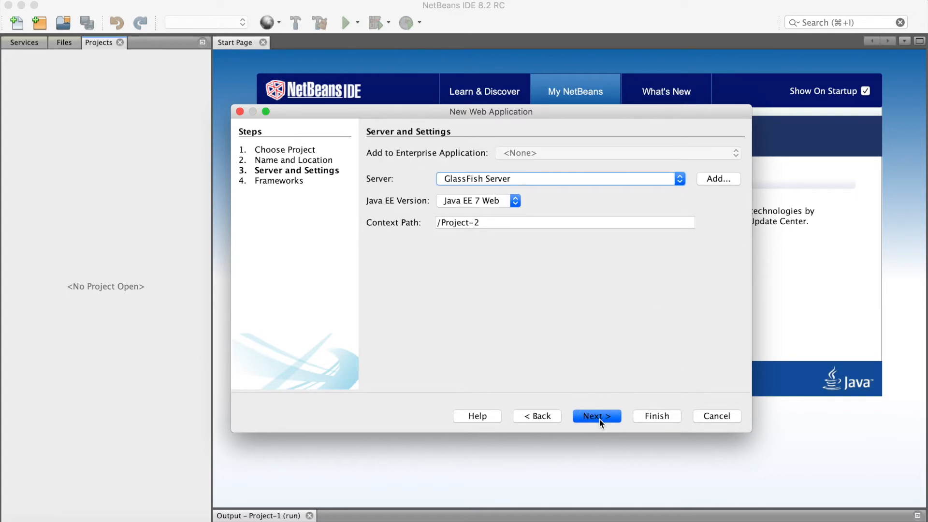
pyautogui.click(596, 416)
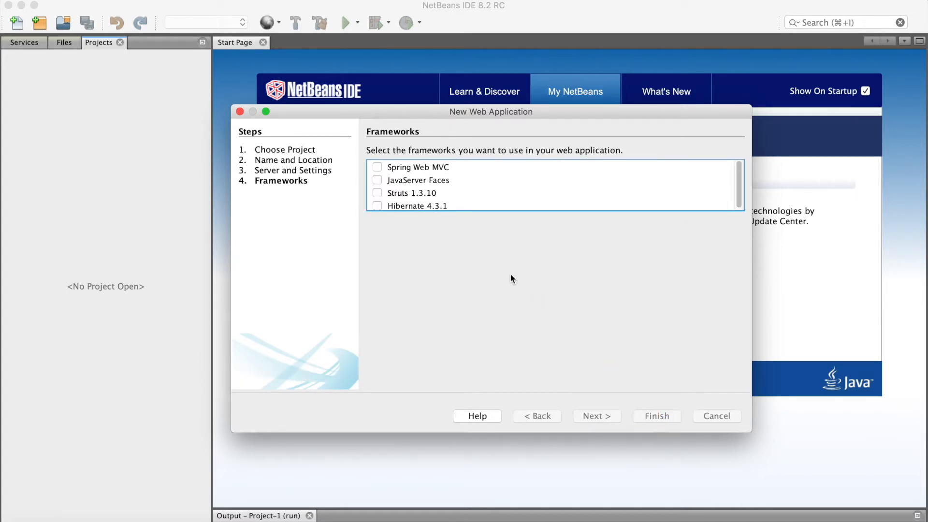
pyautogui.click(656, 416)
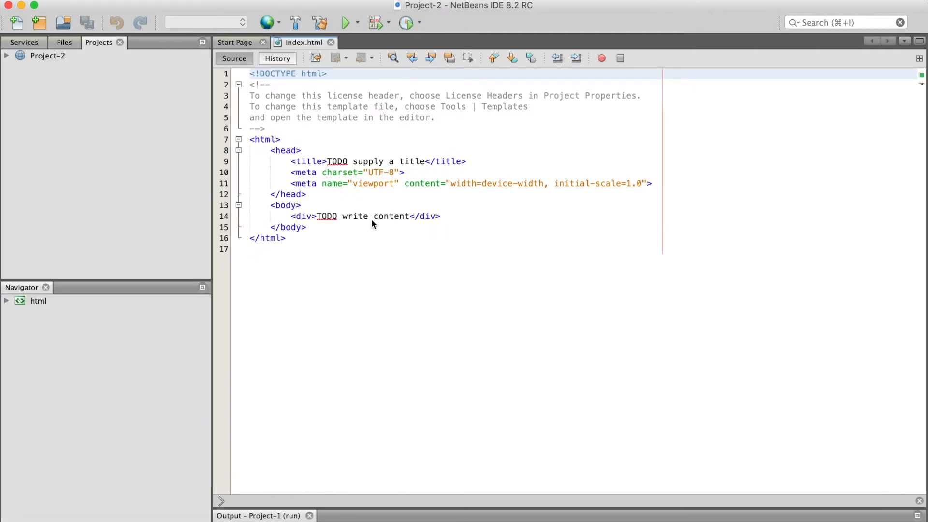
pyautogui.moveTo(329, 219)
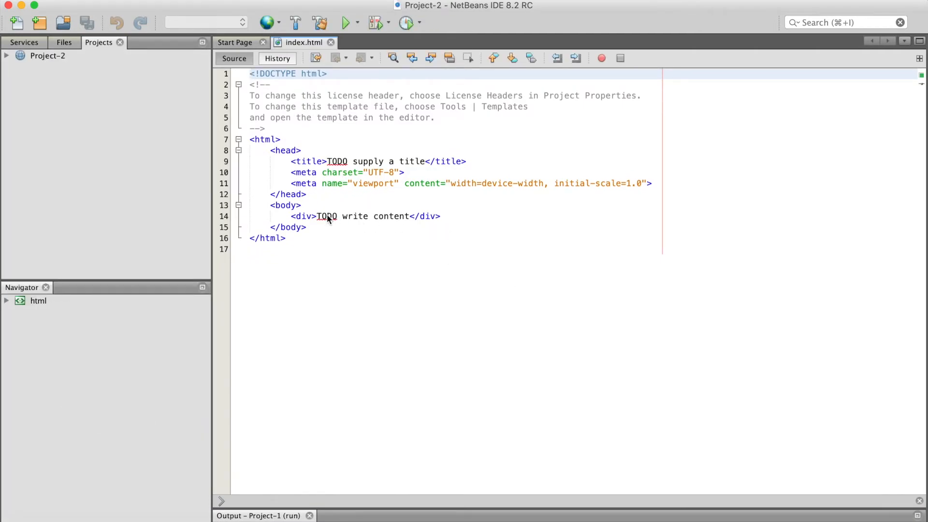
# Step: Place the cursor on the div content line of index.html
pyautogui.click(402, 216)
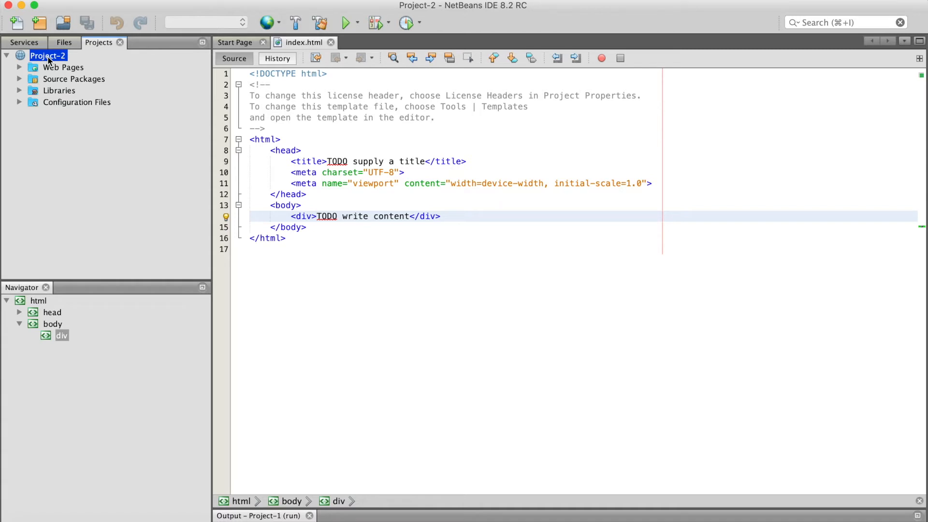
# Step: Add servlet FirstServlet to Project-2 and register it in web.xml at /FirstServlet
pyautogui.rightClick(48, 56)
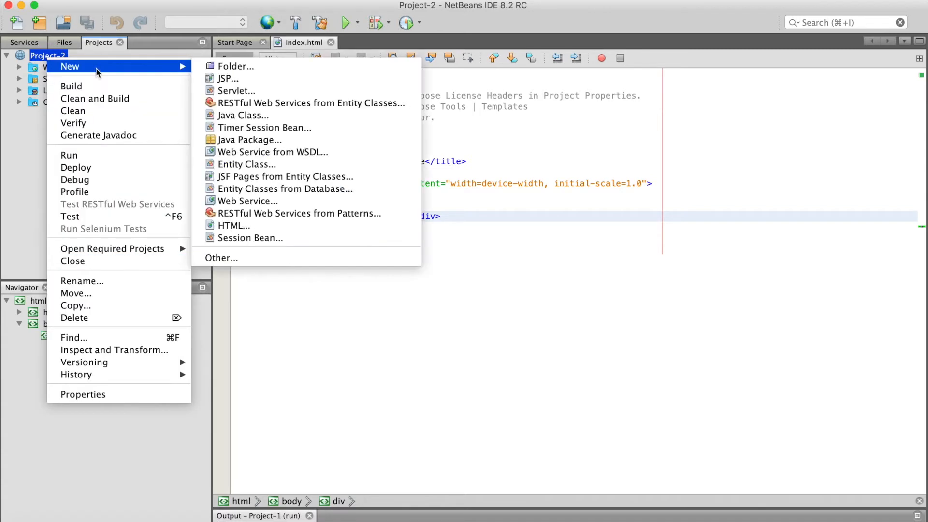
pyautogui.moveTo(99, 74)
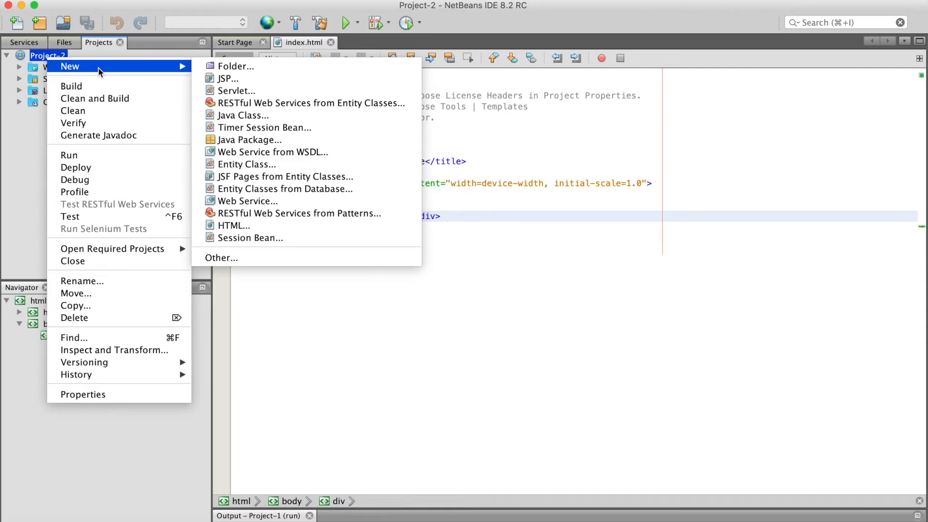
pyautogui.click(237, 90)
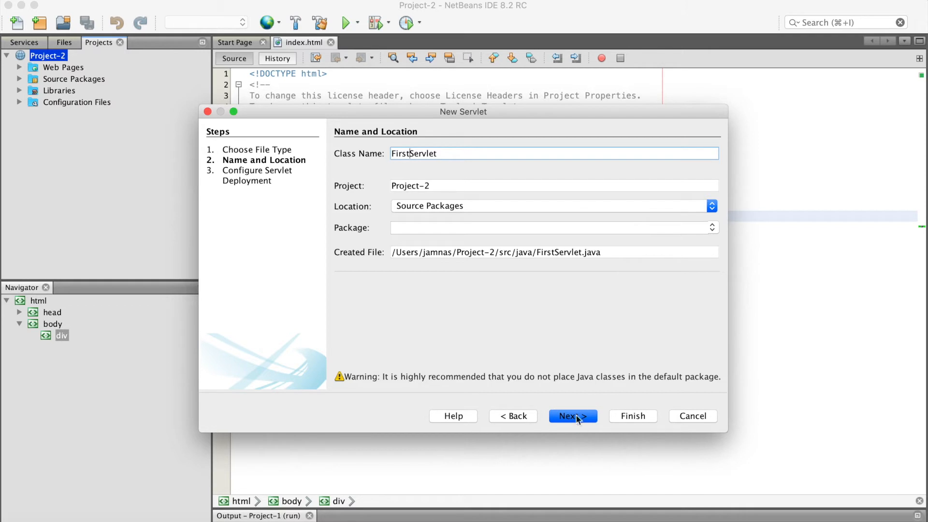
pyautogui.click(572, 416)
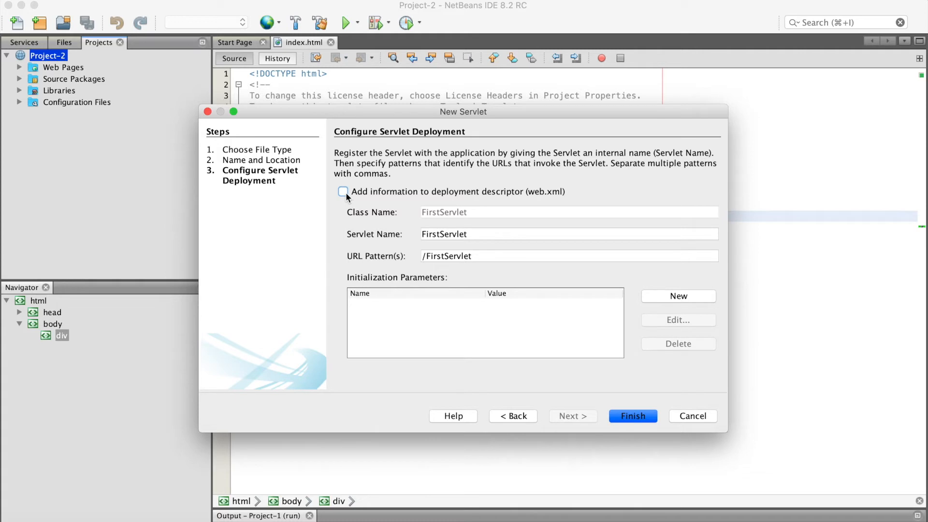
pyautogui.click(343, 192)
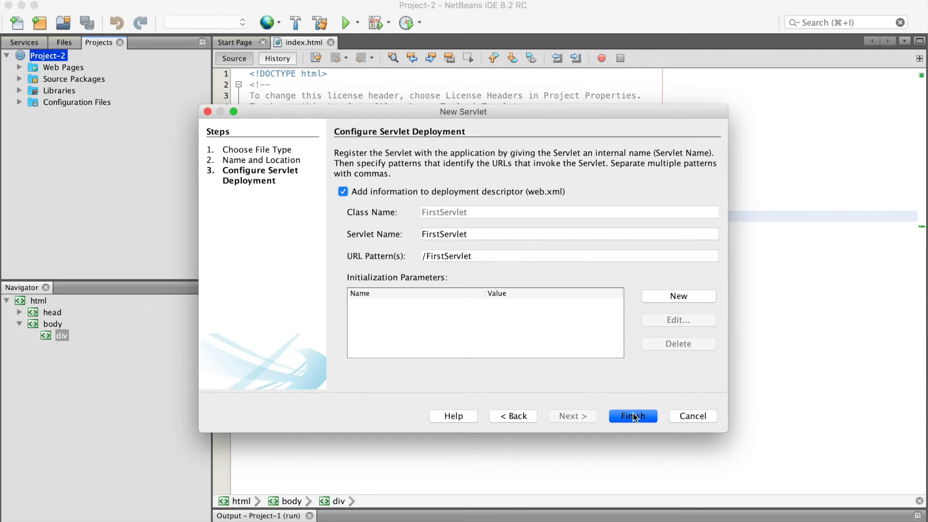
pyautogui.click(632, 416)
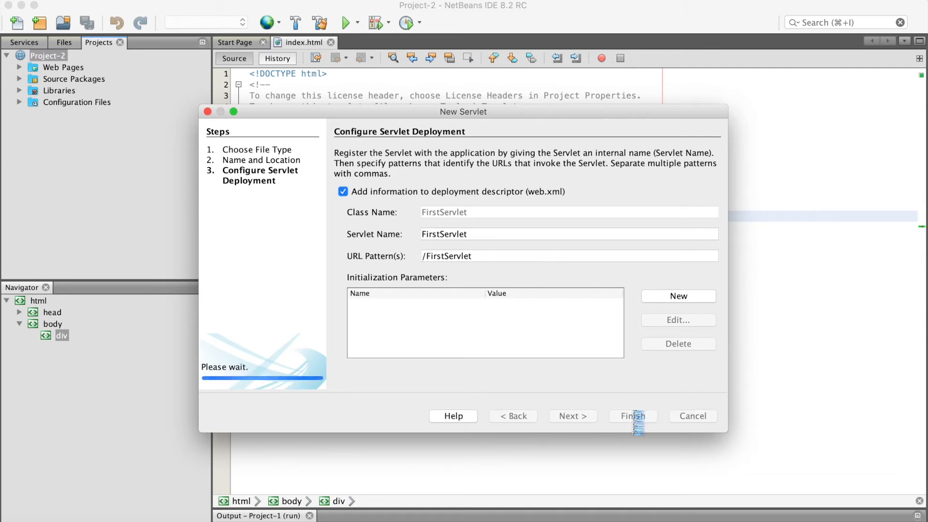
pyautogui.click(632, 416)
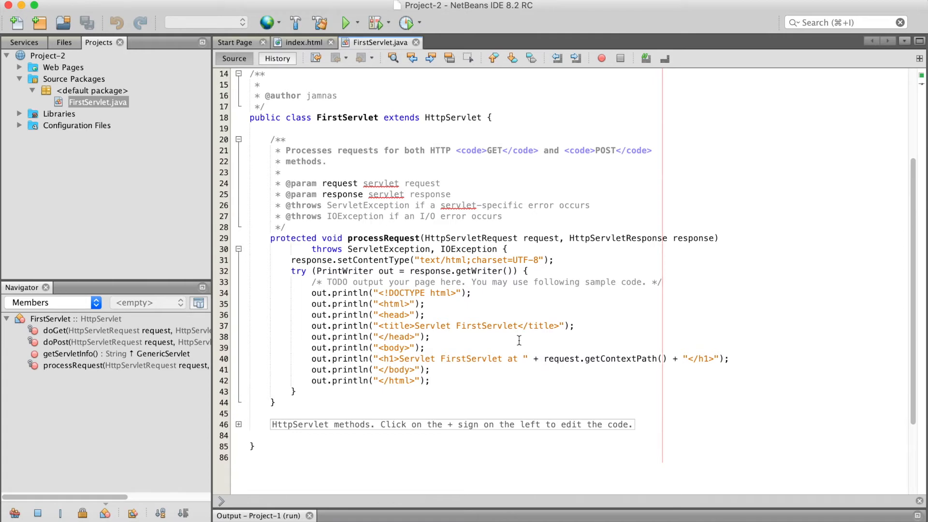
pyautogui.moveTo(316, 416)
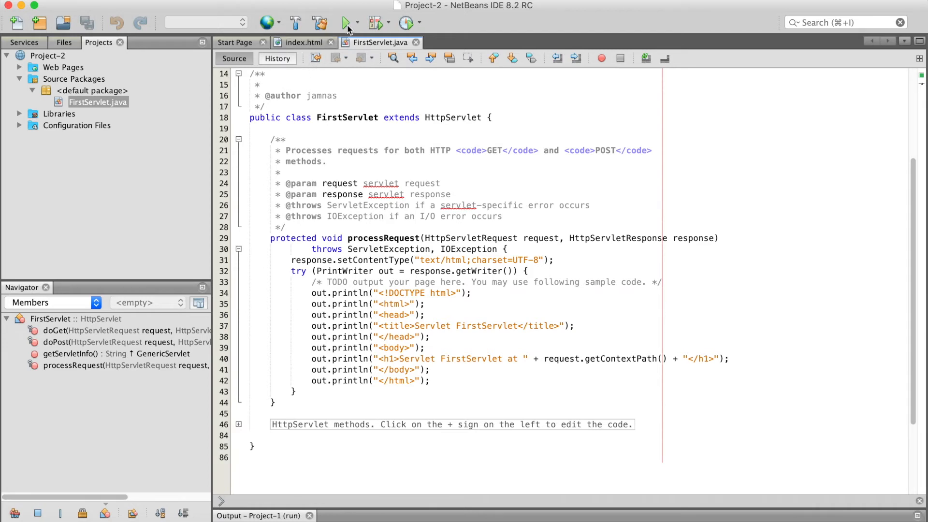
# Step: Run Project-2 so its 'TODO write content' index page loads at localhost
pyautogui.click(346, 23)
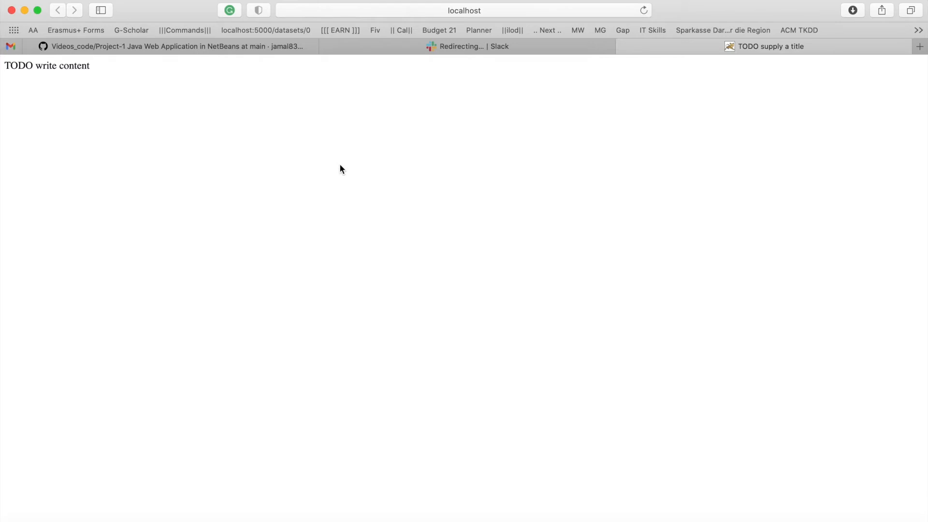
pyautogui.moveTo(463, 435)
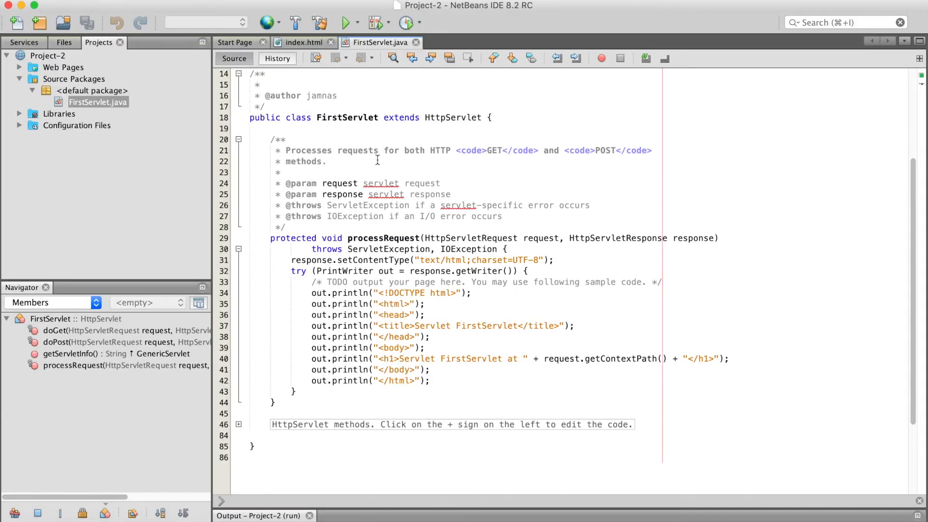
# Step: Change the index.html title to 'First Servlet Example'
pyautogui.click(304, 42)
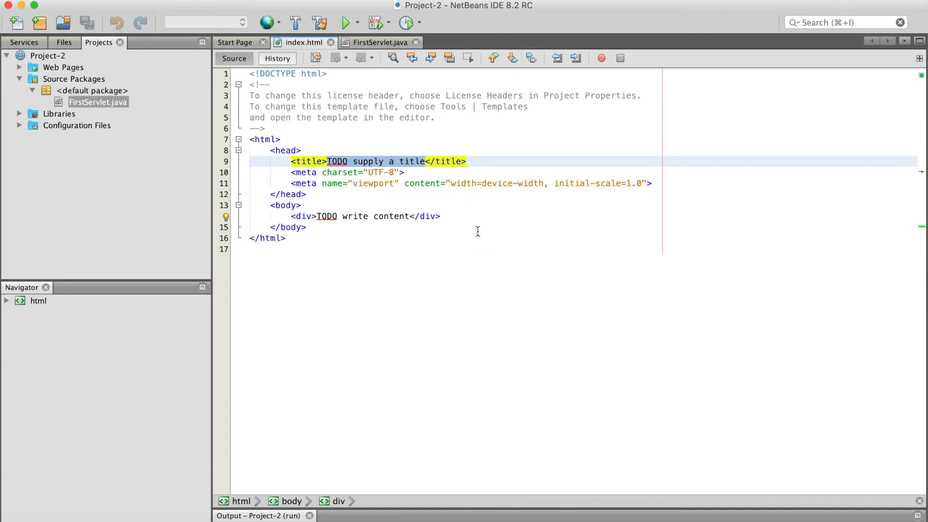
pyautogui.write('First </title>')
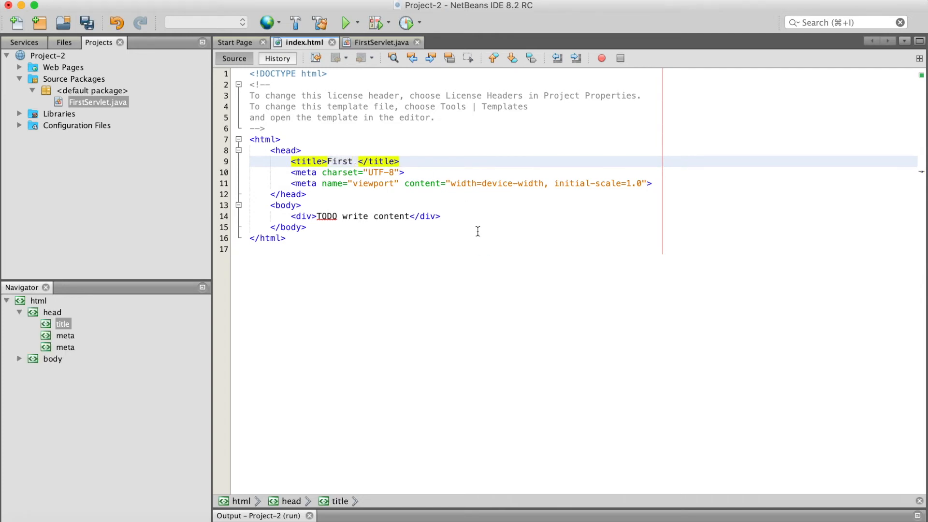
pyautogui.write('Servlet')
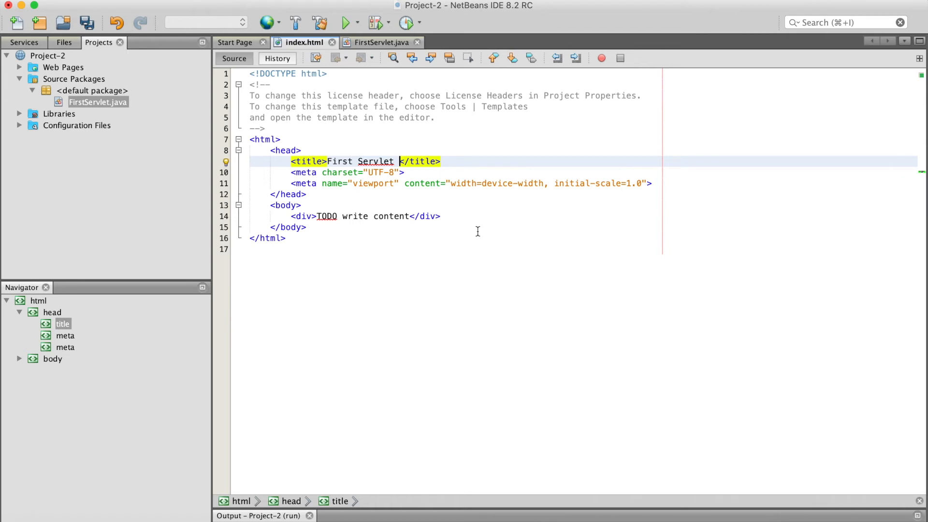
pyautogui.write('Example')
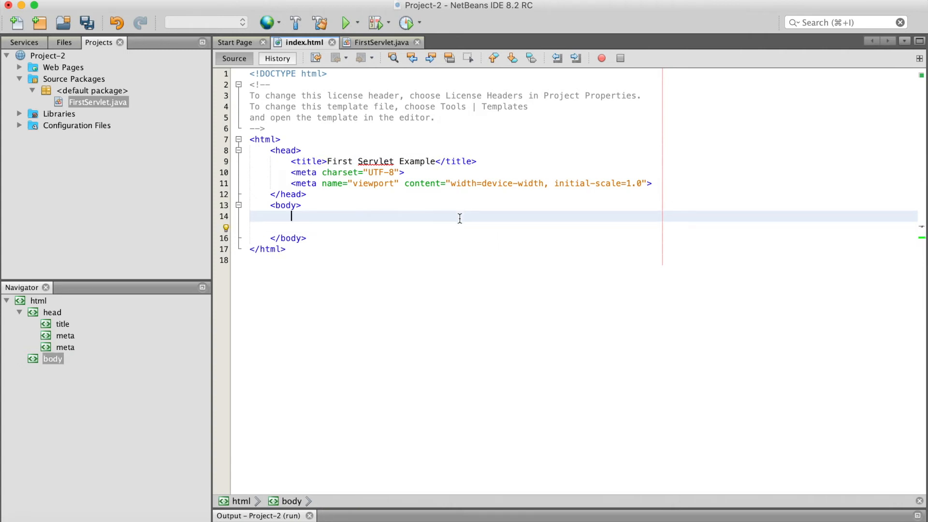
# Step: Replace the TODO div with a 'Click here...' link to FirstServlet
pyautogui.write('<a href=""></a>')
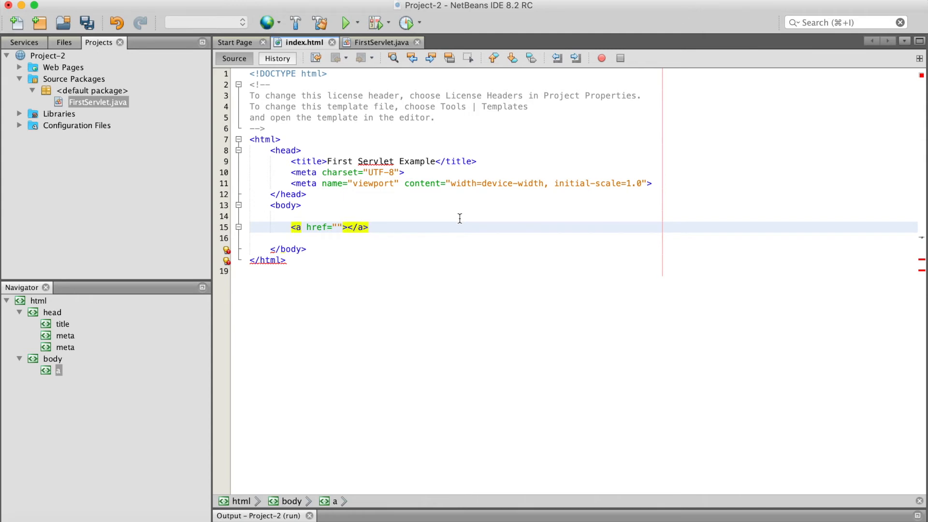
pyautogui.write('Click')
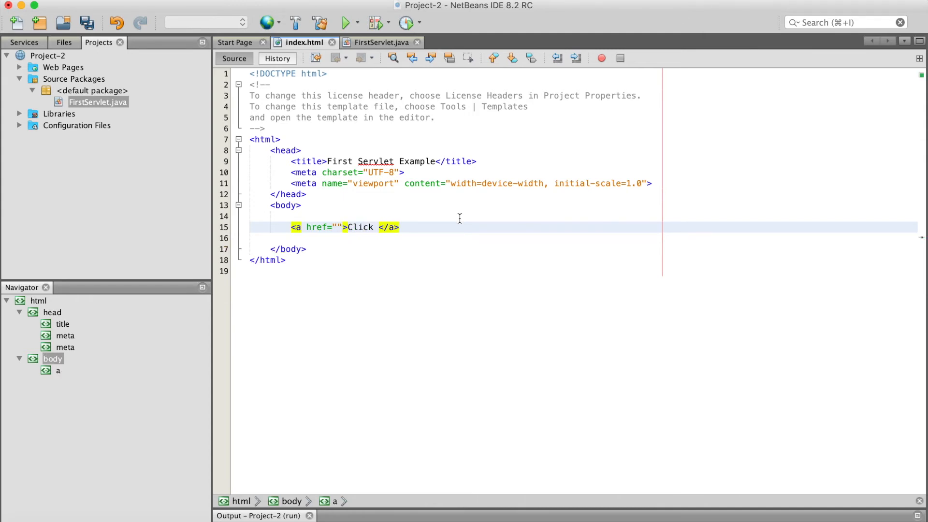
pyautogui.write('here...')
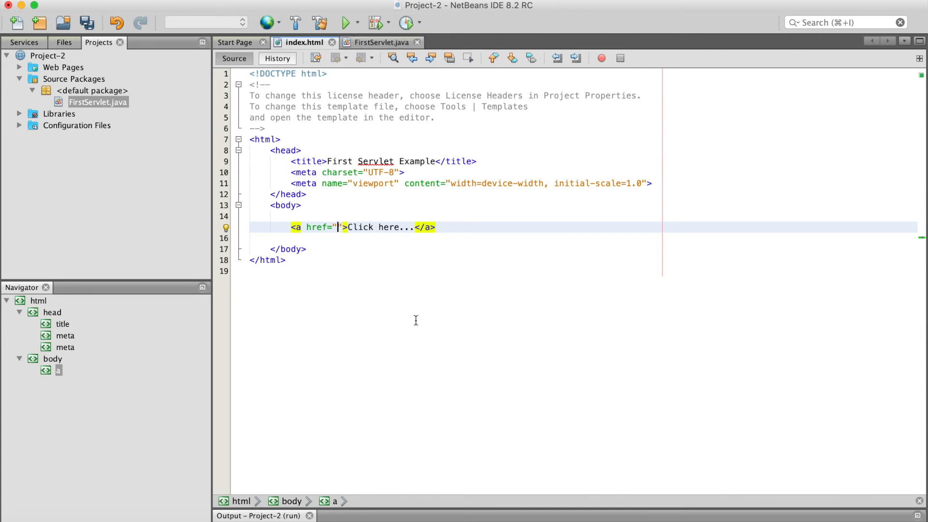
pyautogui.write('Fir')
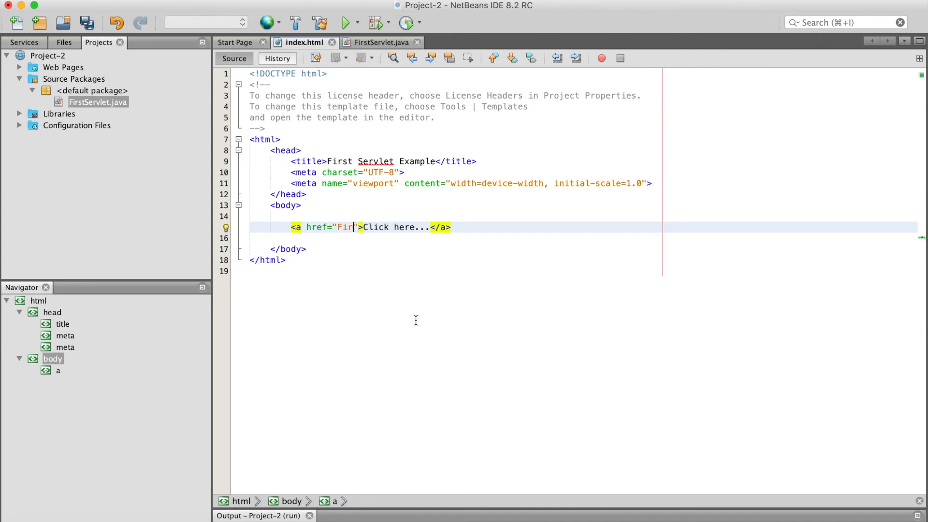
pyautogui.write('stS')
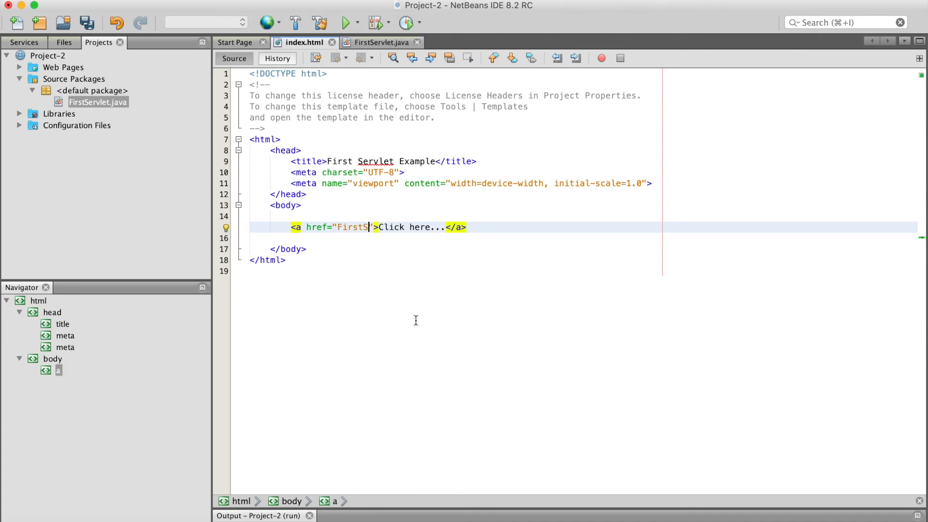
pyautogui.write('ervlet')
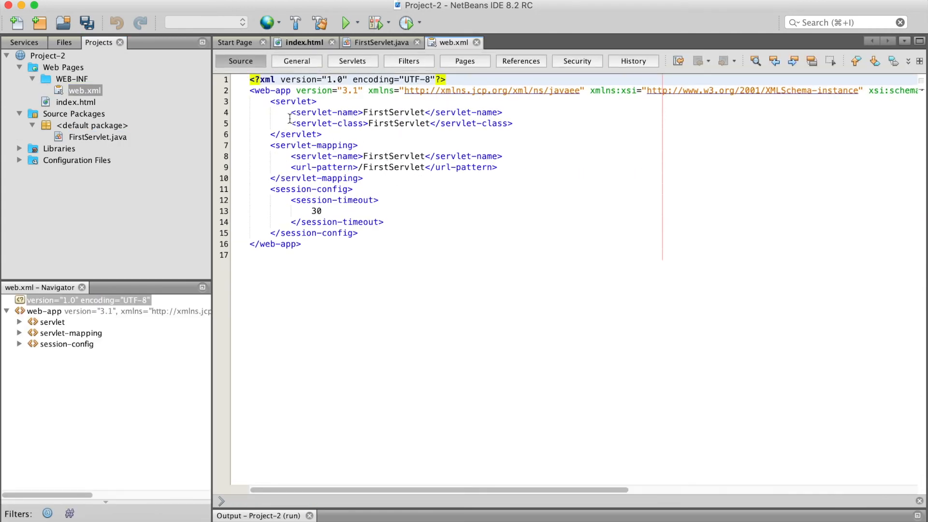
# Step: Compare web.xml's FirstServlet URL pattern with the index.html link's href value
pyautogui.click(385, 167)
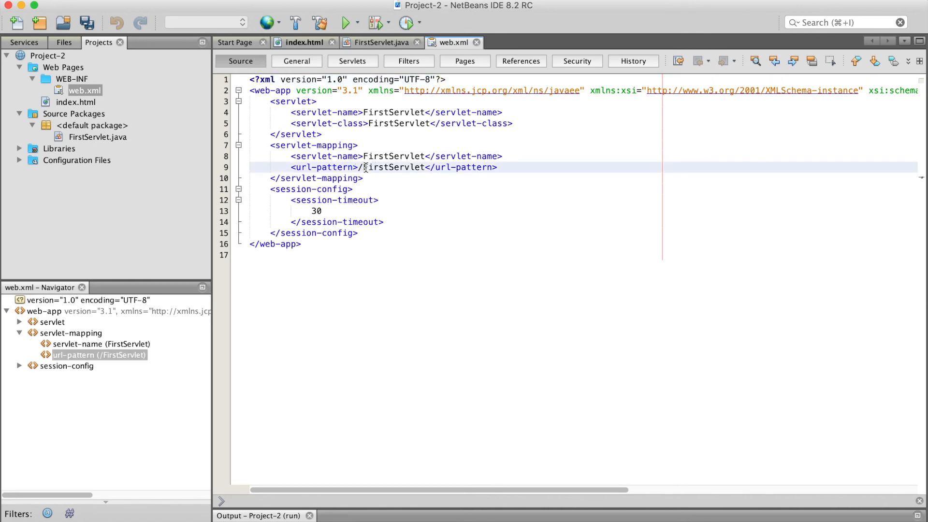
pyautogui.doubleClick(393, 167)
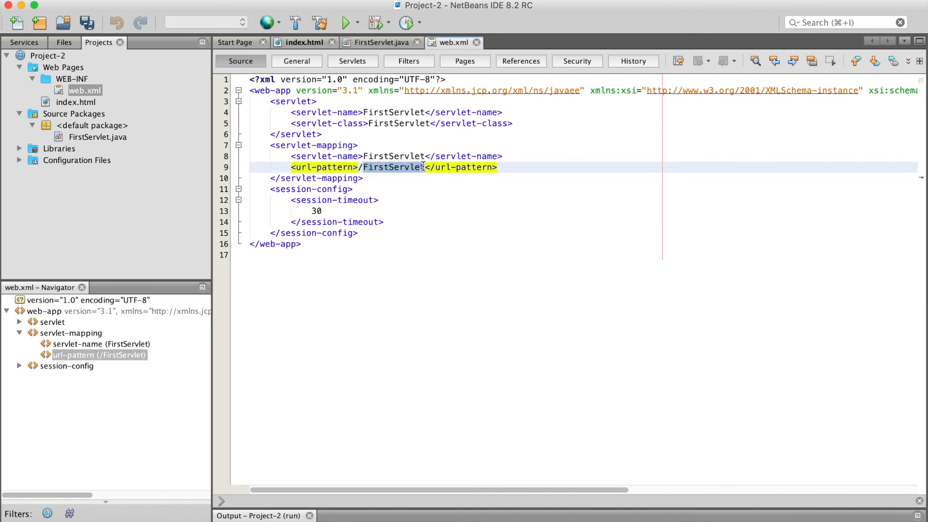
pyautogui.click(304, 42)
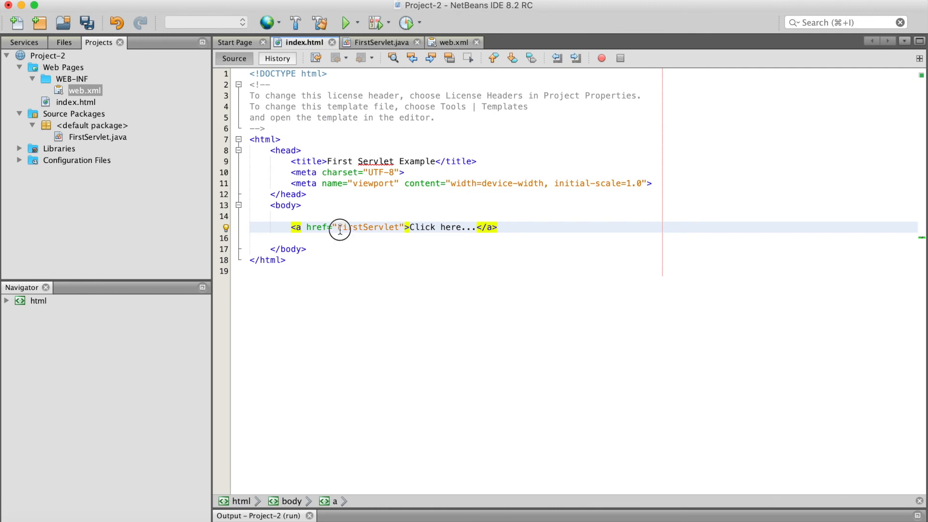
pyautogui.doubleClick(367, 228)
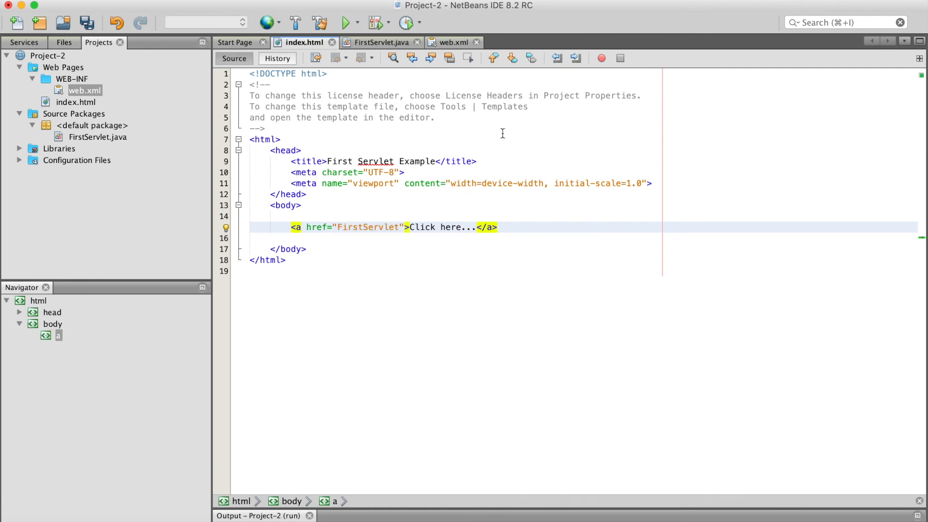
# Step: View FirstServlet.java's processRequest method and its out.println HTML lines
pyautogui.click(382, 42)
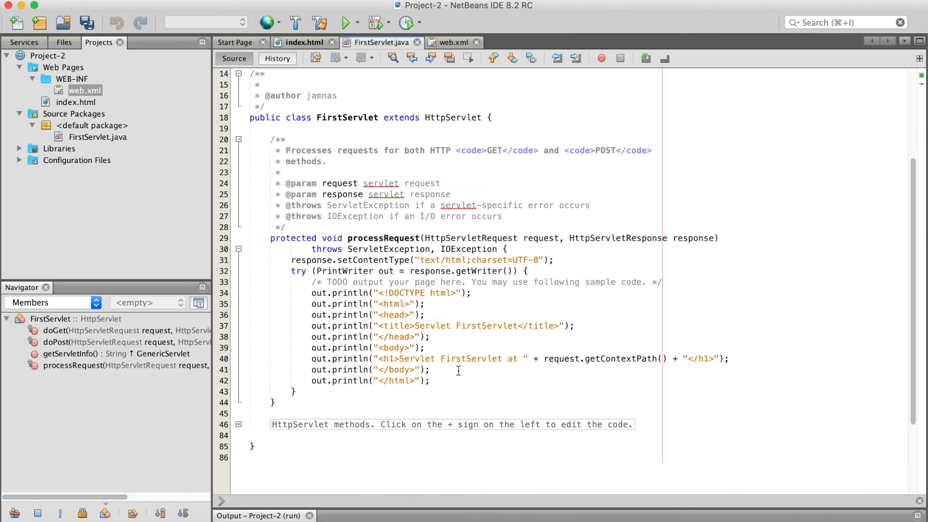
pyautogui.moveTo(433, 298)
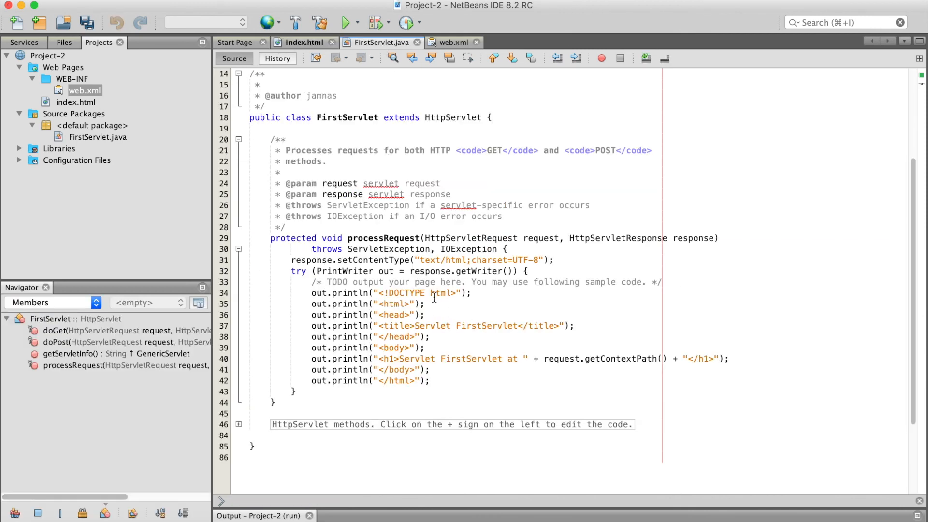
pyautogui.moveTo(507, 330)
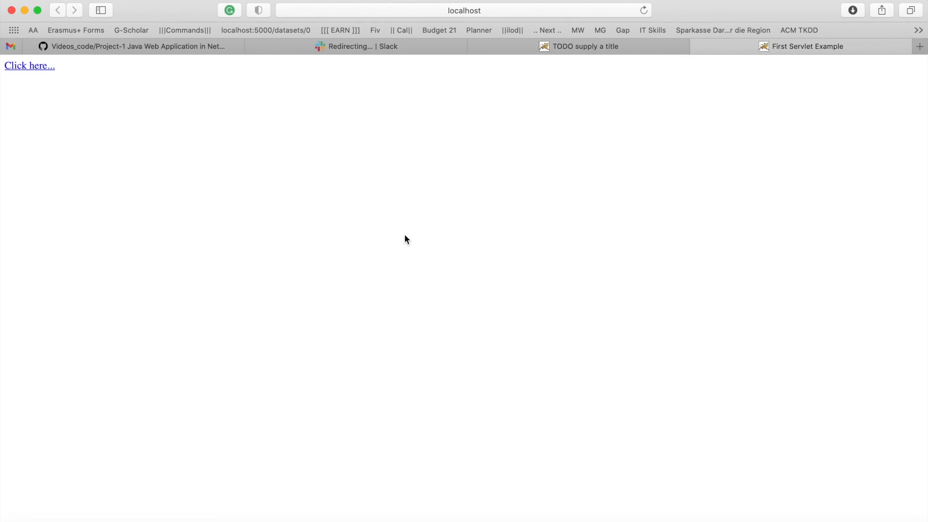
pyautogui.moveTo(296, 153)
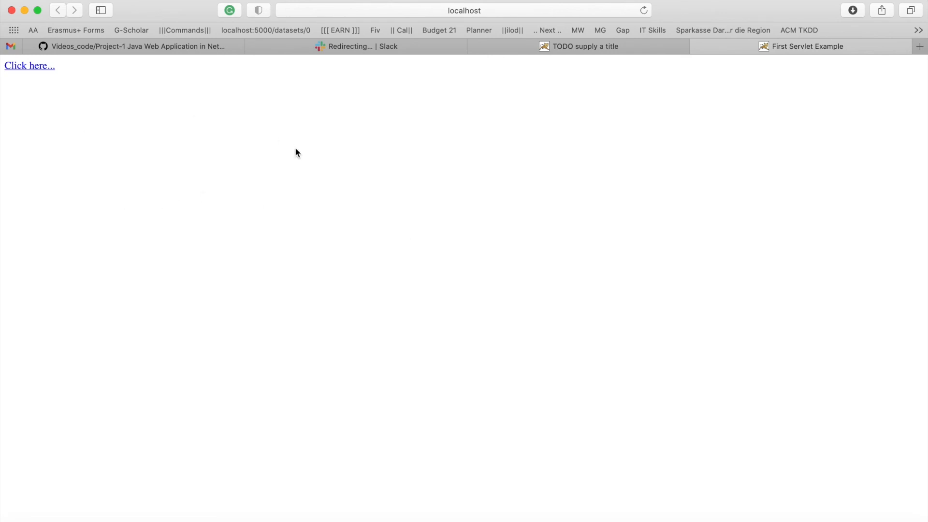
pyautogui.moveTo(55, 106)
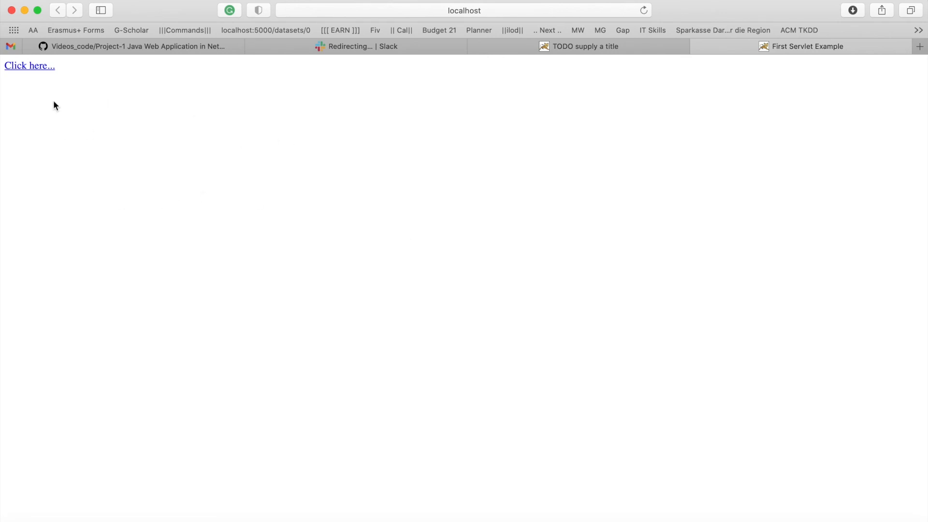
pyautogui.moveTo(30, 71)
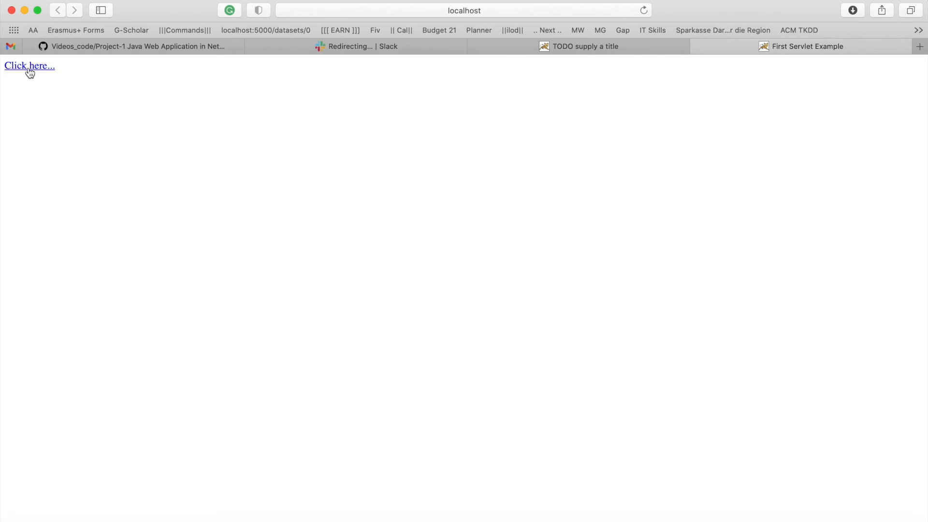
# Step: Follow the 'Click here...' link to load 'Servlet FirstServlet at /Project-2'
pyautogui.click(29, 66)
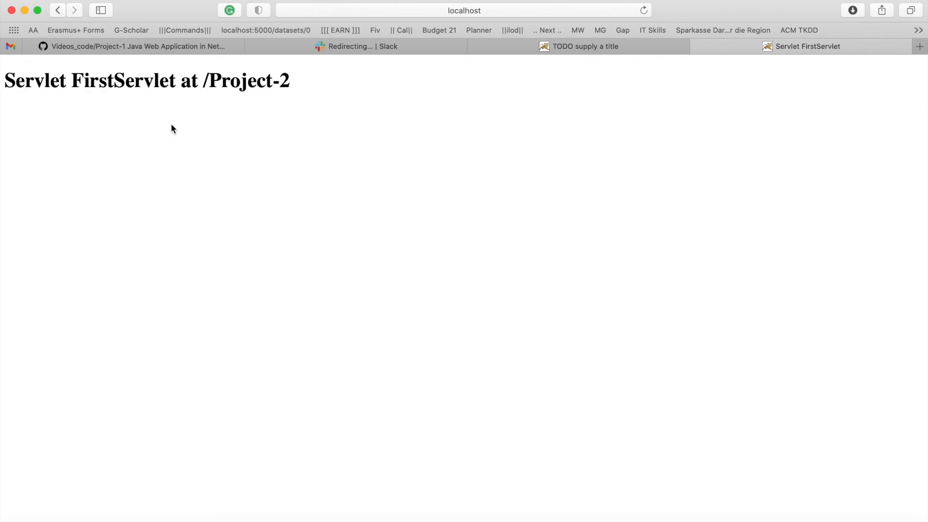